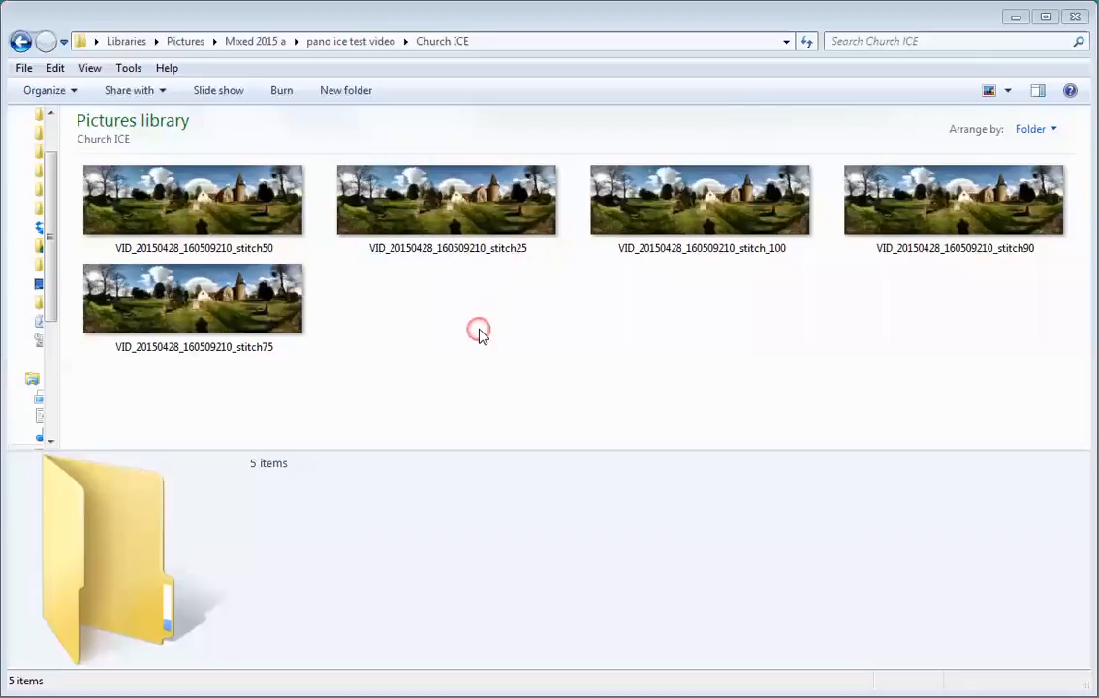
{"action": "mouse_move", "coordinate": [456, 349]}
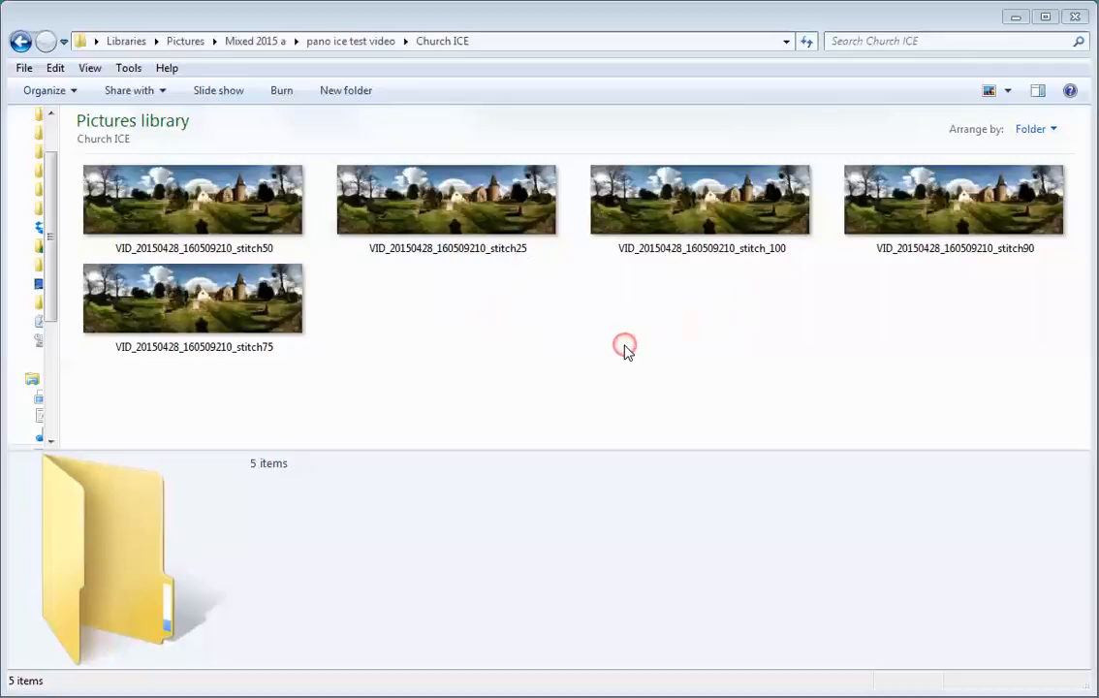
{"action": "mouse_move", "coordinate": [605, 351]}
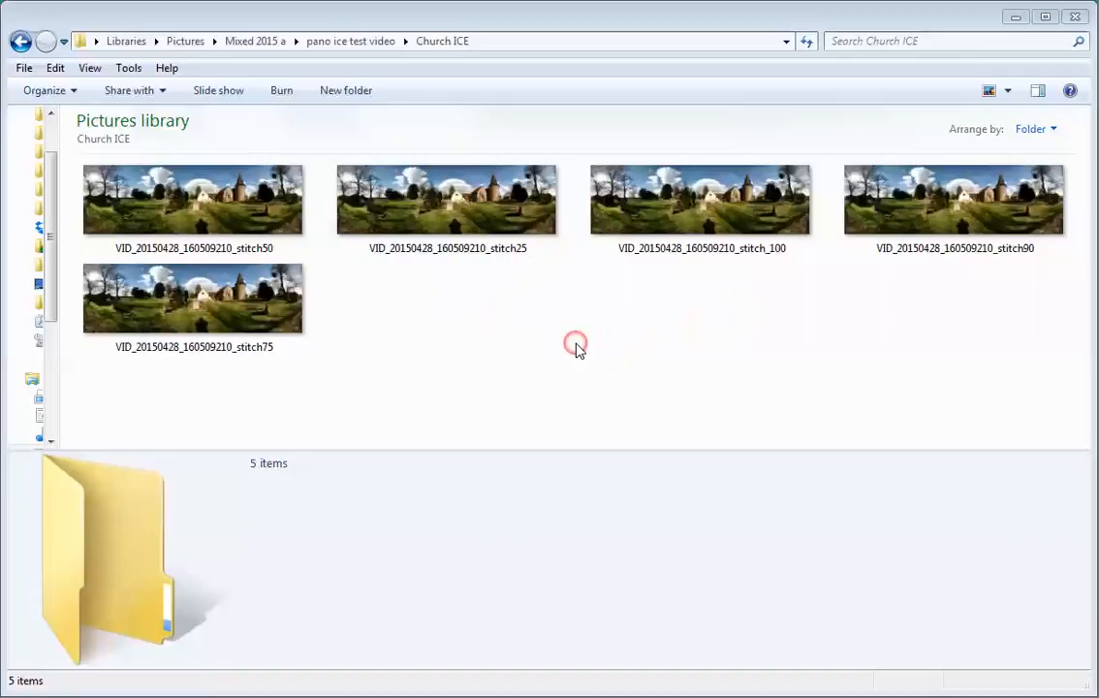
Select the VID_20150428_160509210_stitch_100 panorama to show its 22.8 MB size
{"action": "left_click", "coordinate": [701, 200]}
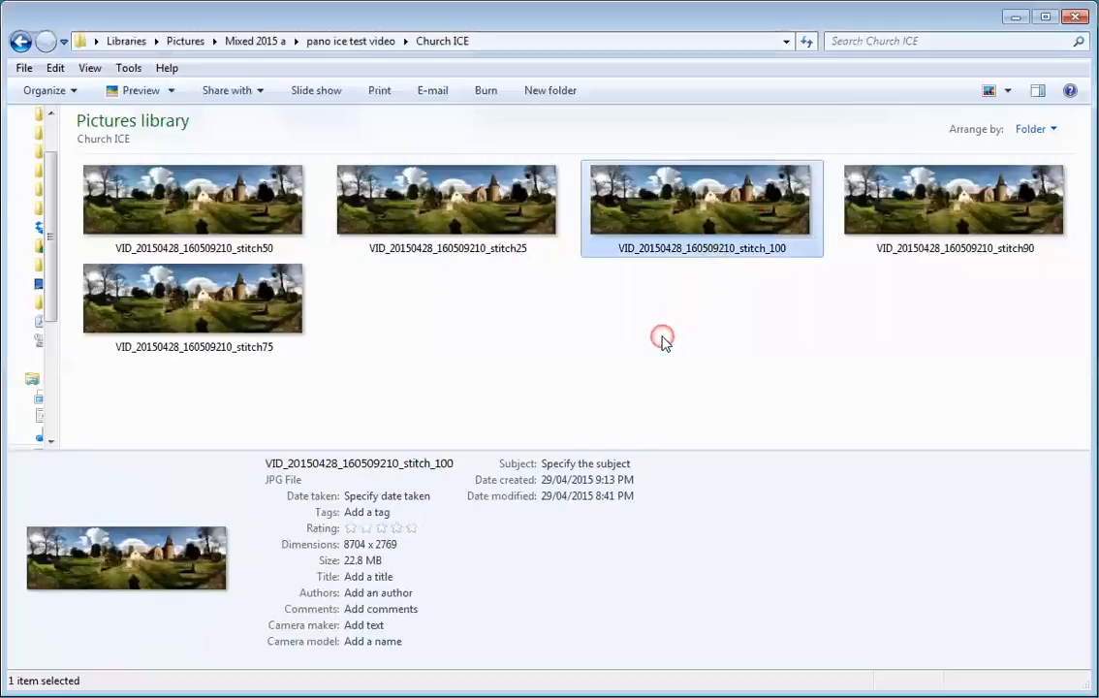
{"action": "mouse_move", "coordinate": [405, 559]}
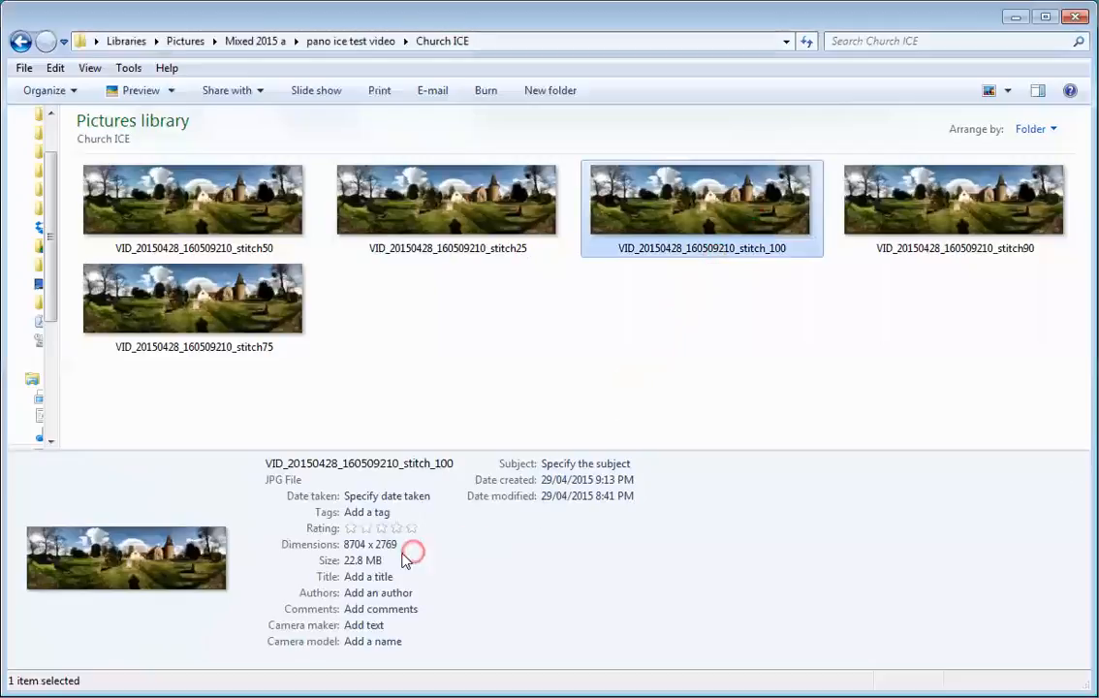
{"action": "mouse_move", "coordinate": [433, 564]}
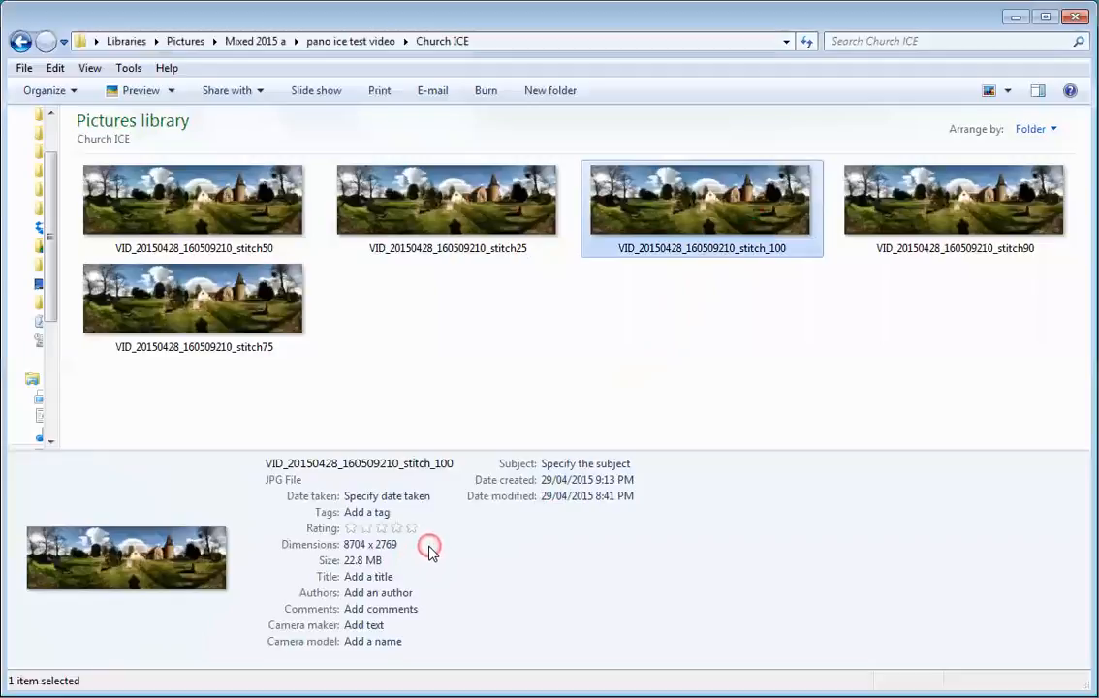
{"action": "mouse_move", "coordinate": [414, 551]}
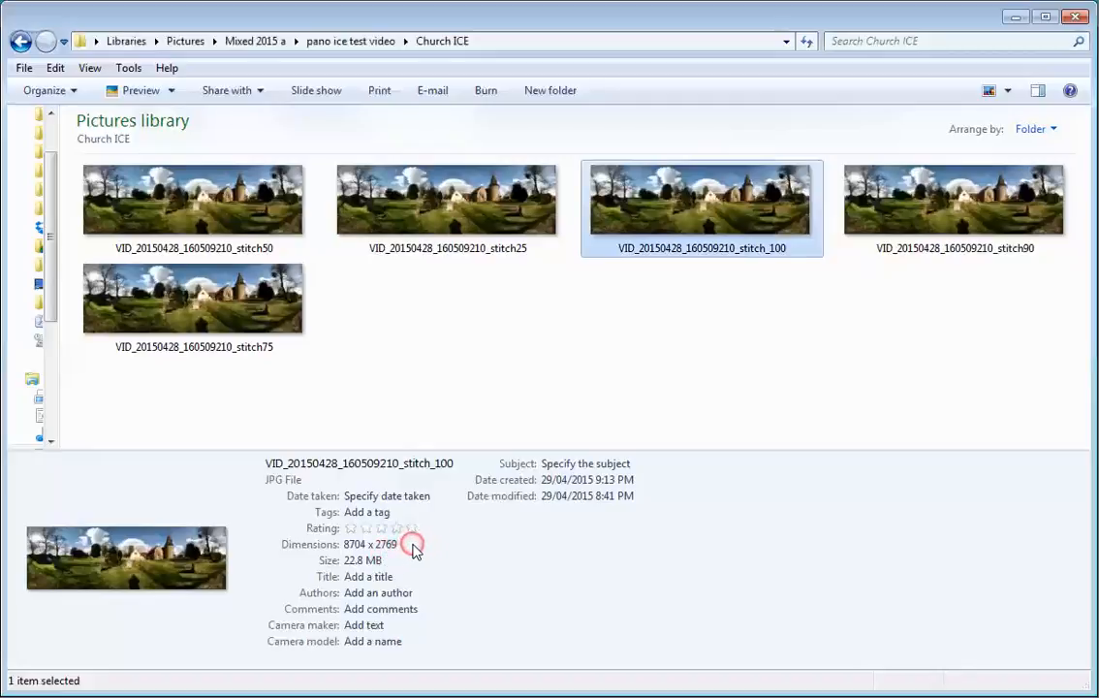
{"action": "mouse_move", "coordinate": [426, 562]}
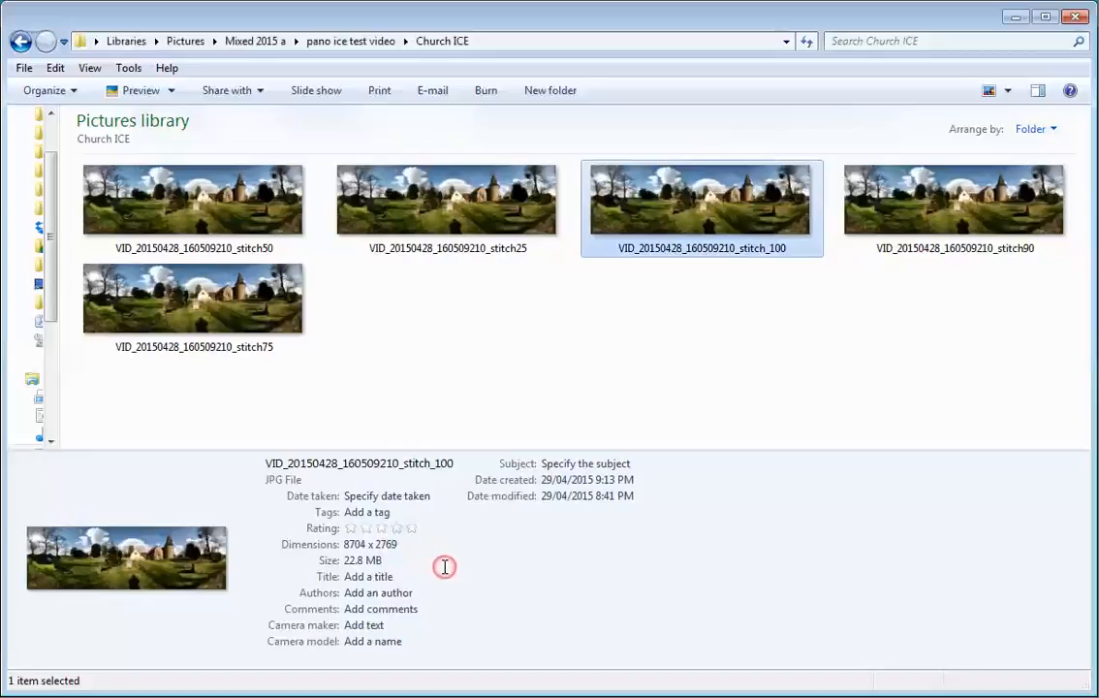
{"action": "mouse_move", "coordinate": [935, 211]}
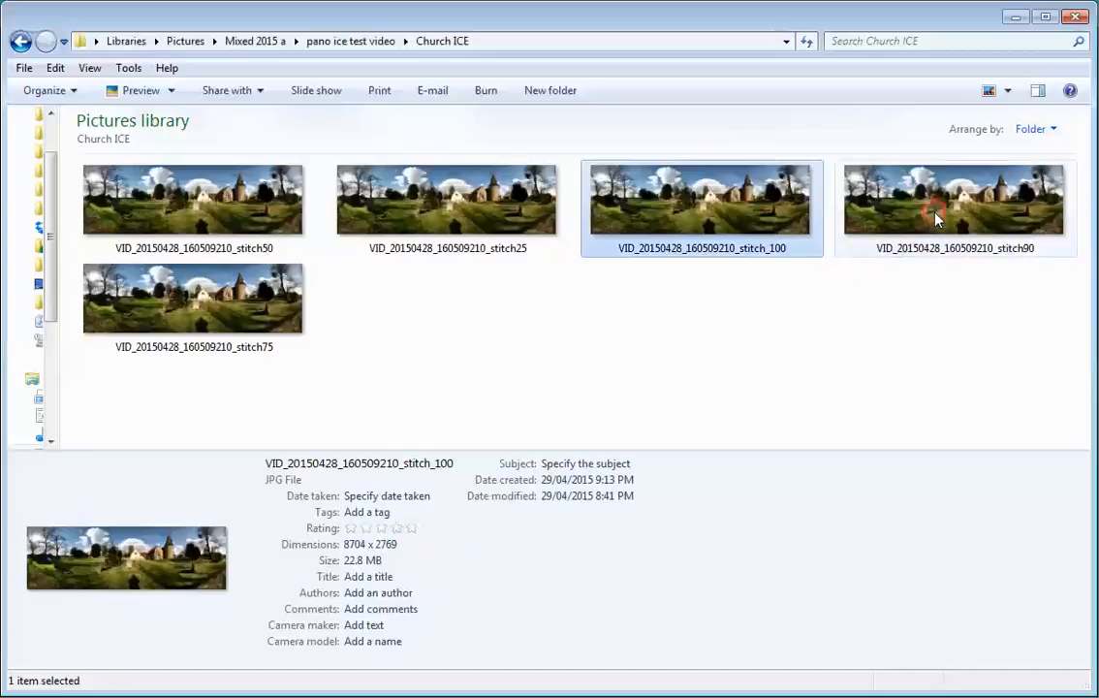
Select stitch90, briefly recheck stitch_100, then return to stitch90's 5.76 MB details
{"action": "left_click", "coordinate": [955, 199]}
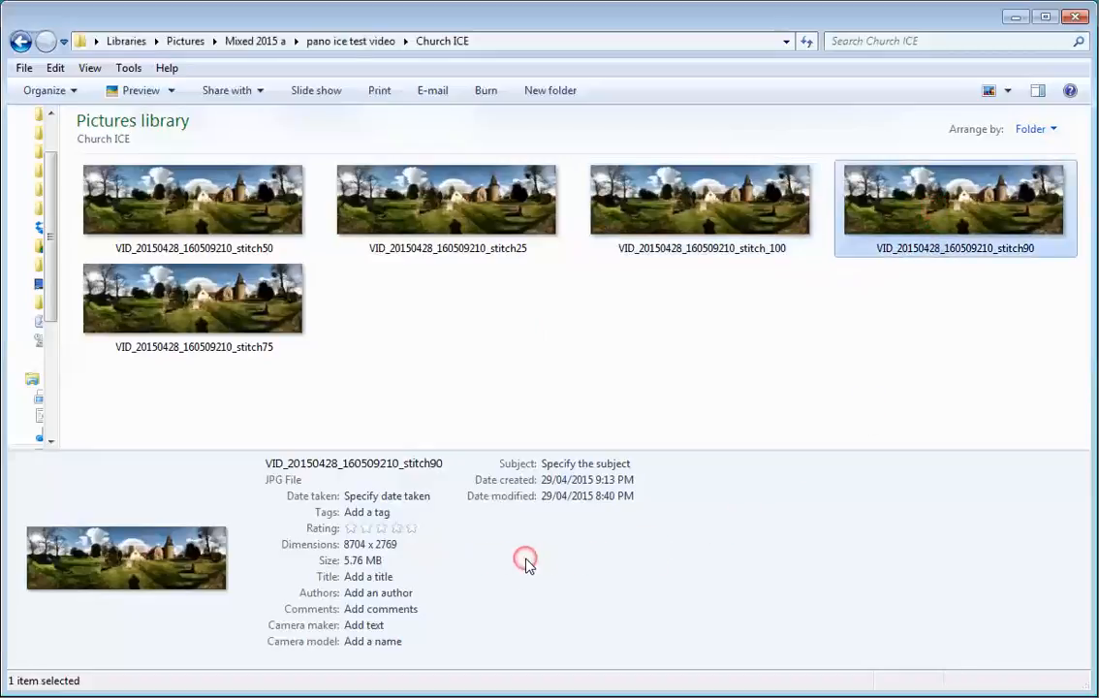
{"action": "left_click", "coordinate": [701, 200]}
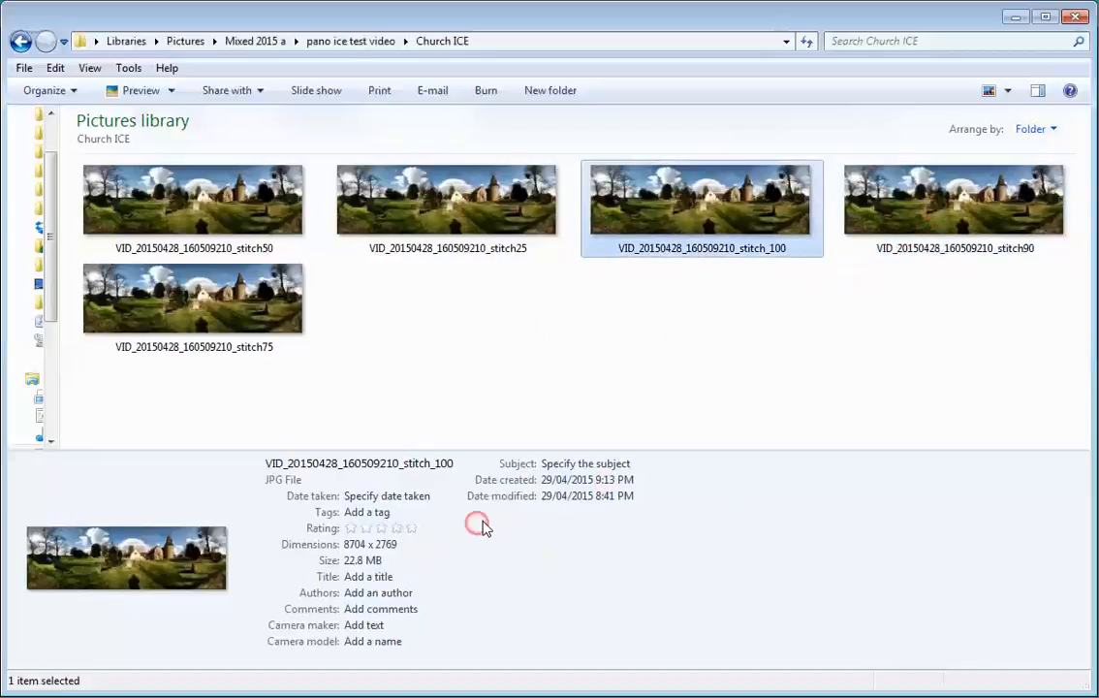
{"action": "mouse_move", "coordinate": [935, 232]}
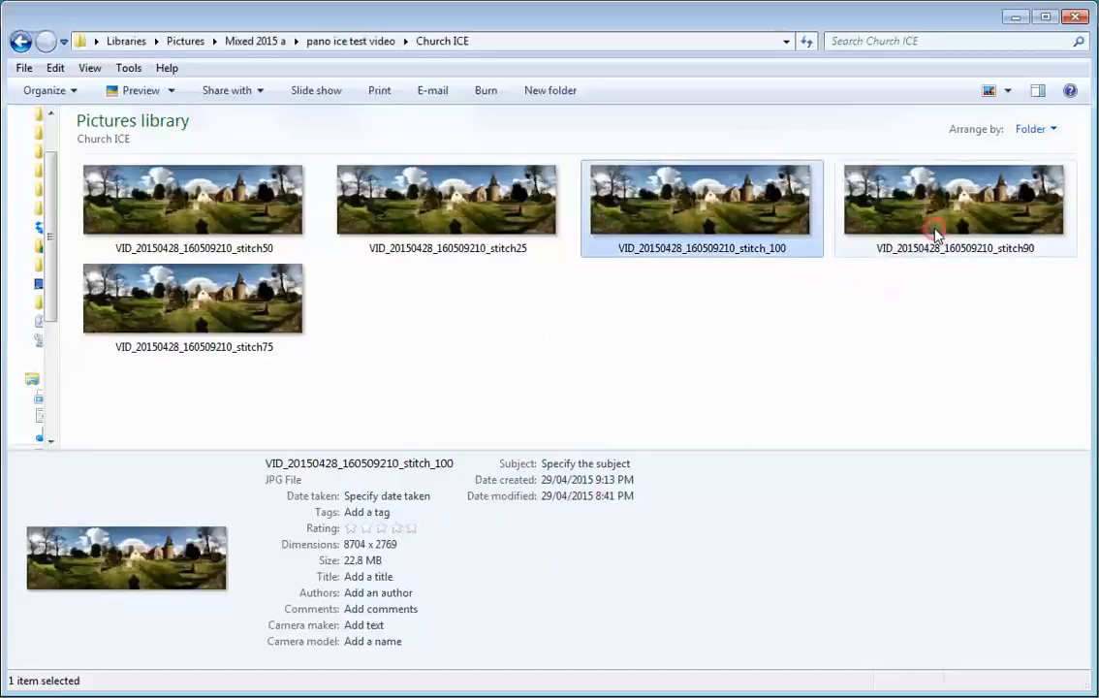
{"action": "left_click", "coordinate": [955, 199]}
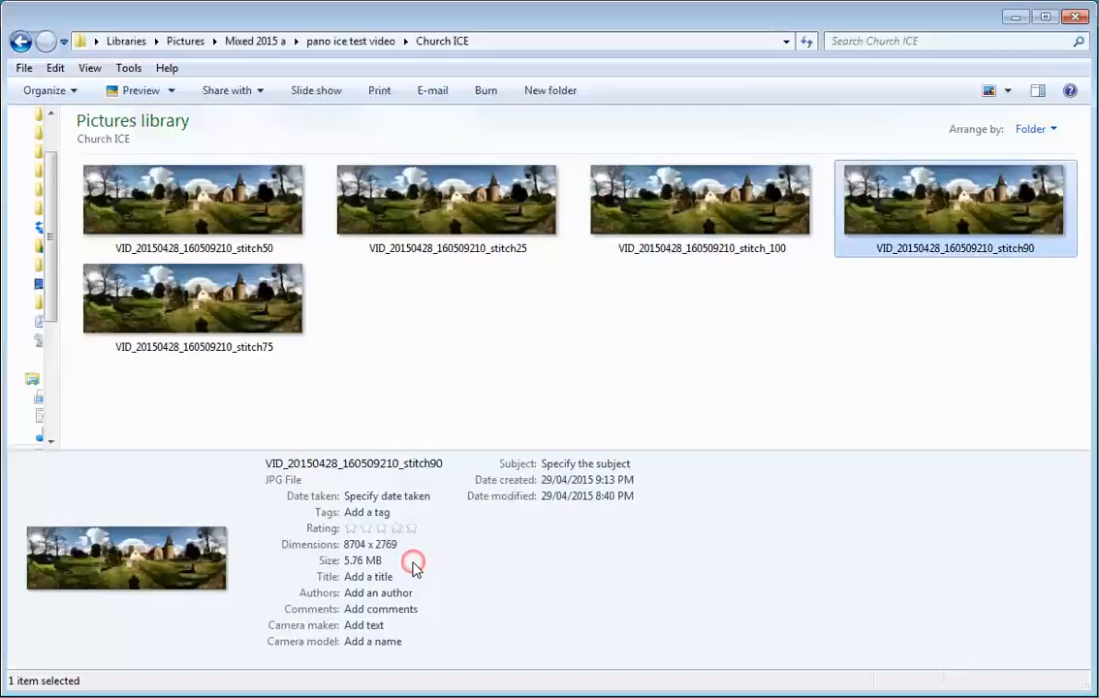
{"action": "mouse_move", "coordinate": [737, 213]}
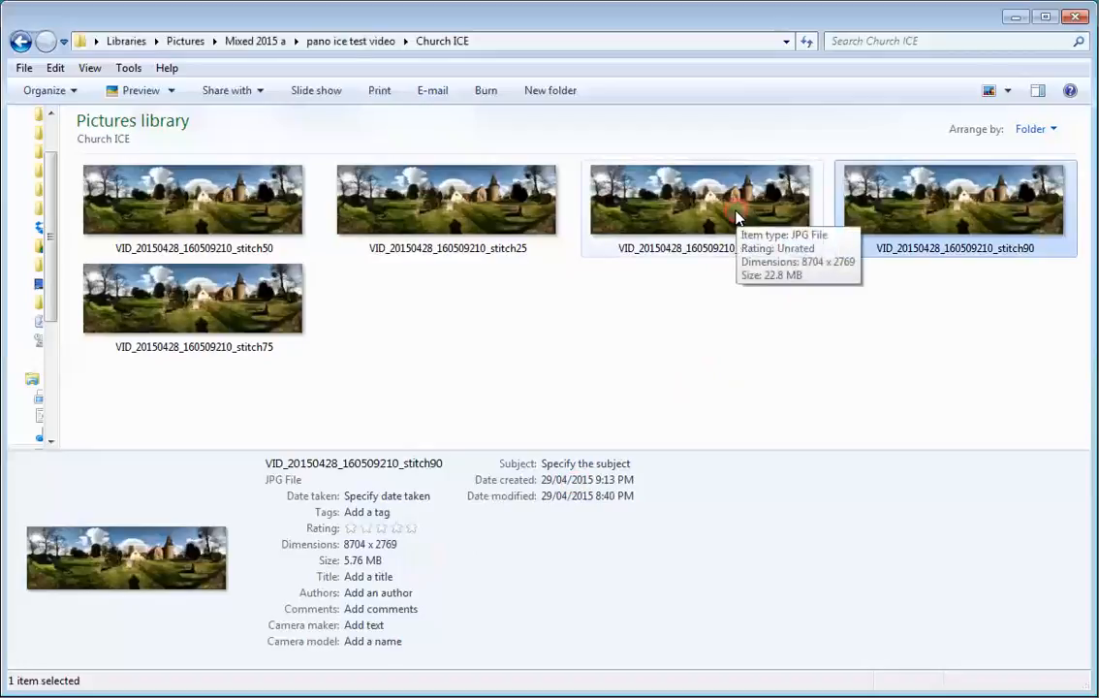
Step through stitch_100, stitch90, stitch75 (3.69 MB), stitch50 (2.12 MB) and stitch25 (1.43 MB)
{"action": "left_click", "coordinate": [701, 200]}
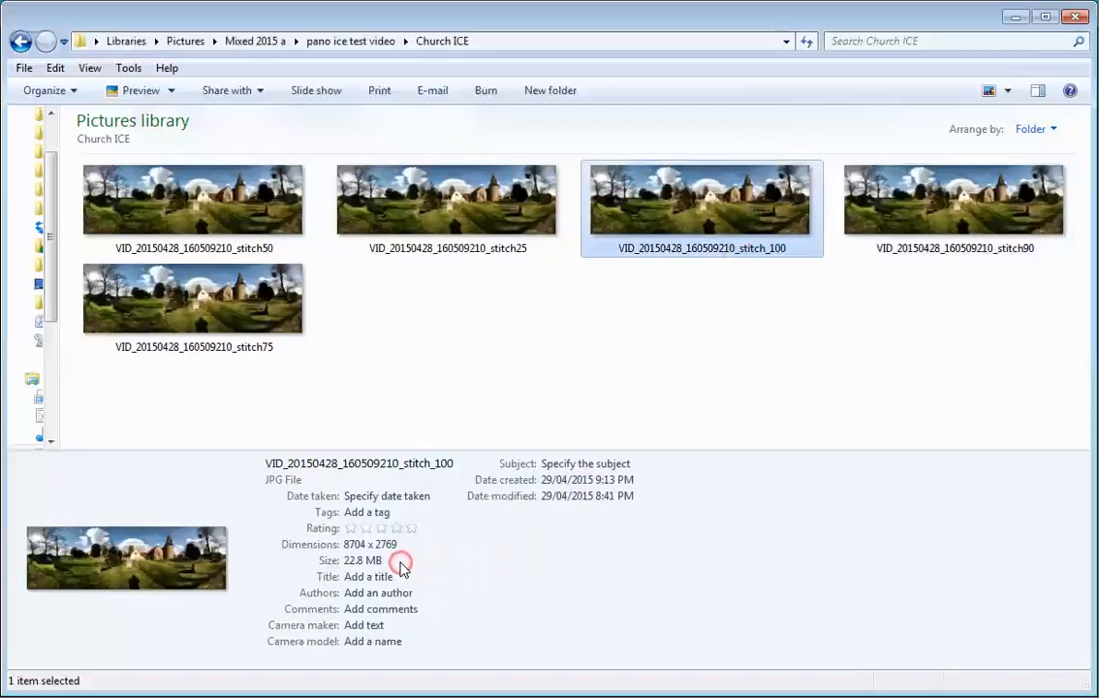
{"action": "left_click", "coordinate": [955, 199]}
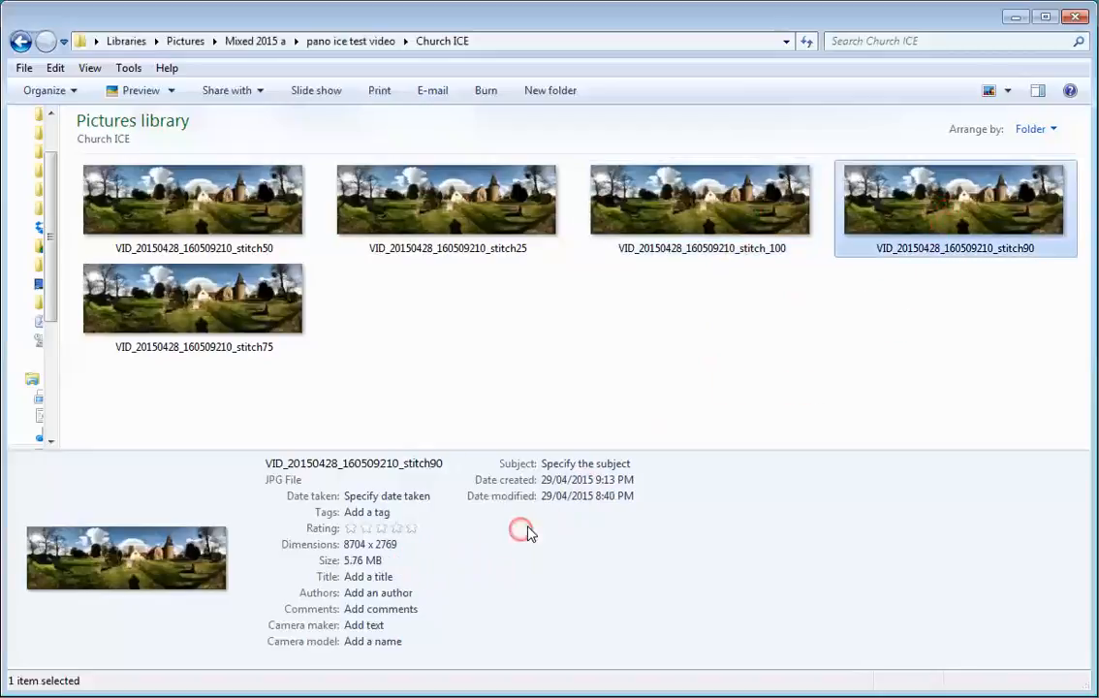
{"action": "mouse_move", "coordinate": [412, 570]}
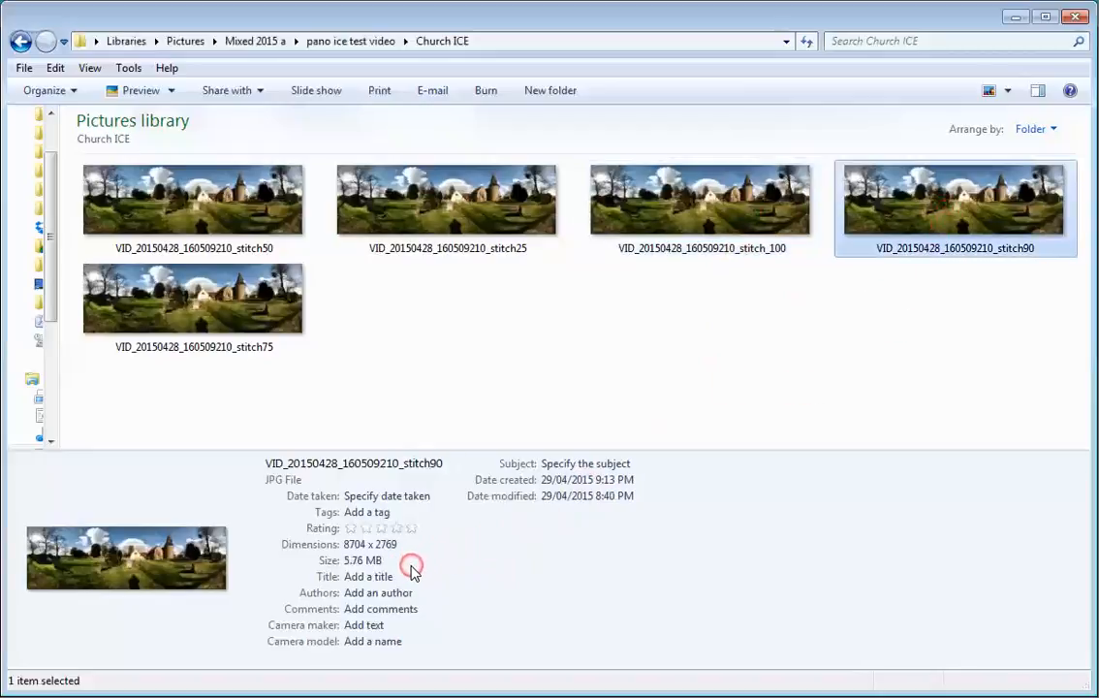
{"action": "left_click", "coordinate": [194, 297]}
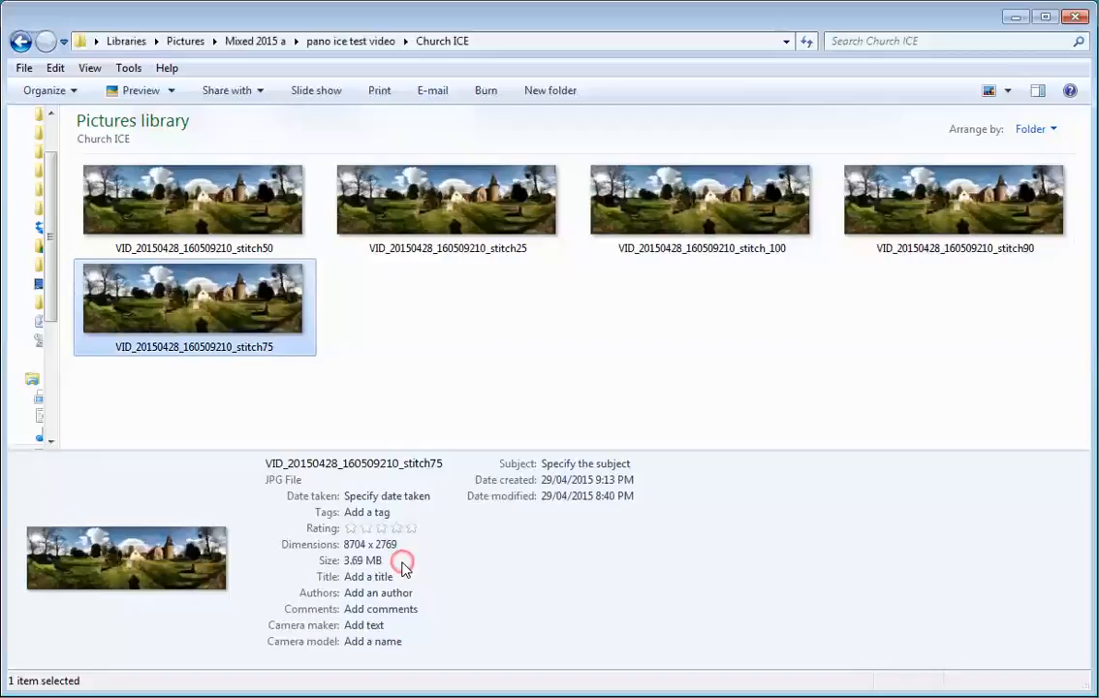
{"action": "left_click", "coordinate": [192, 199]}
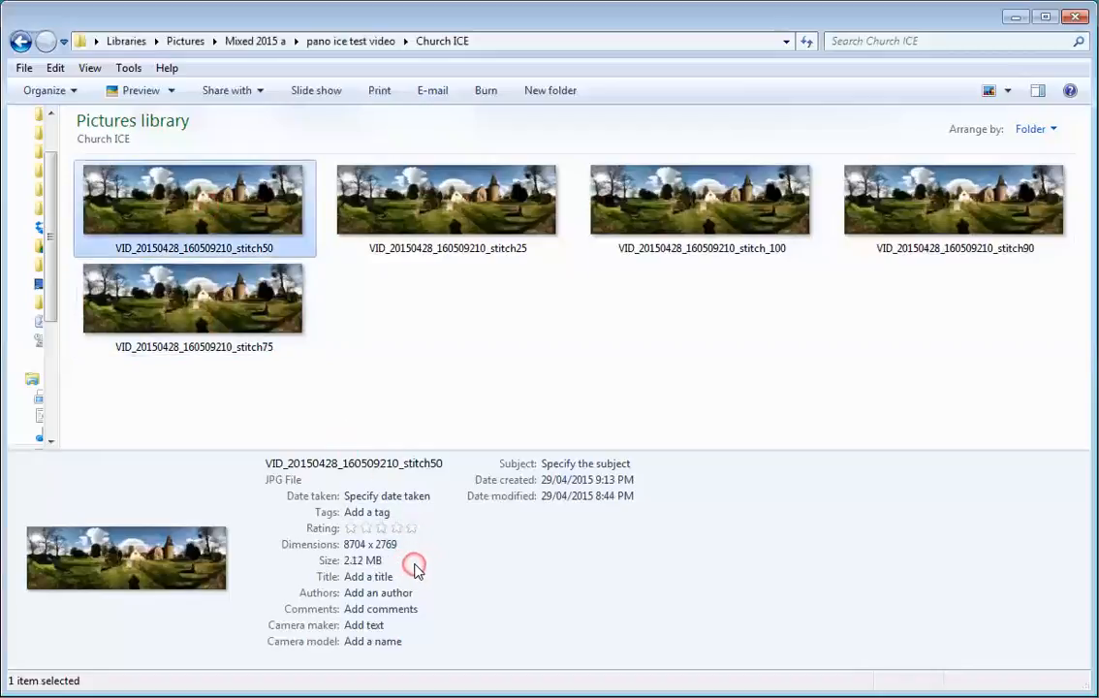
{"action": "left_click", "coordinate": [446, 199]}
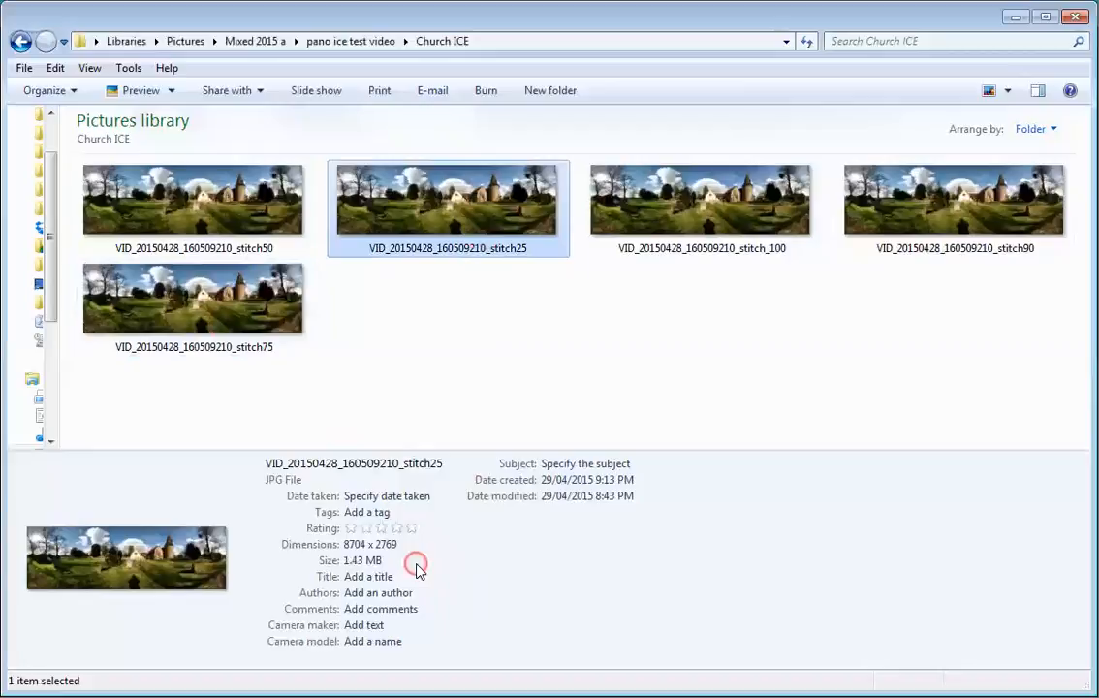
{"action": "mouse_move", "coordinate": [701, 200]}
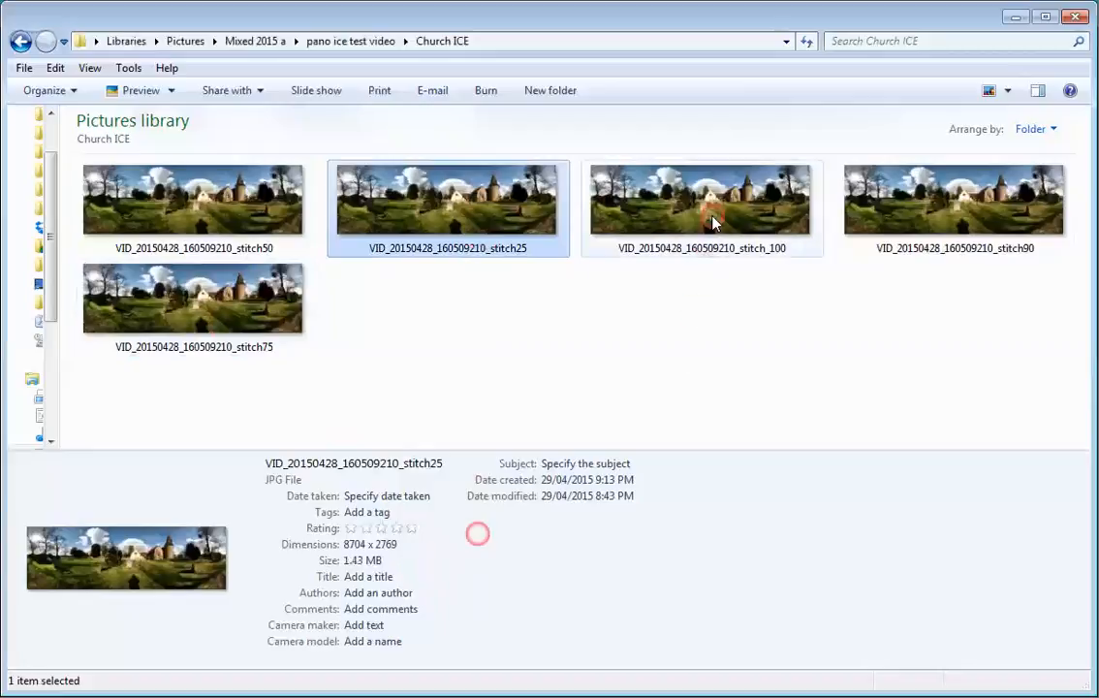
Compare stitch_100's 22.8 MB against stitch25's 1.43 MB, ending on stitch_100
{"action": "left_click", "coordinate": [700, 199]}
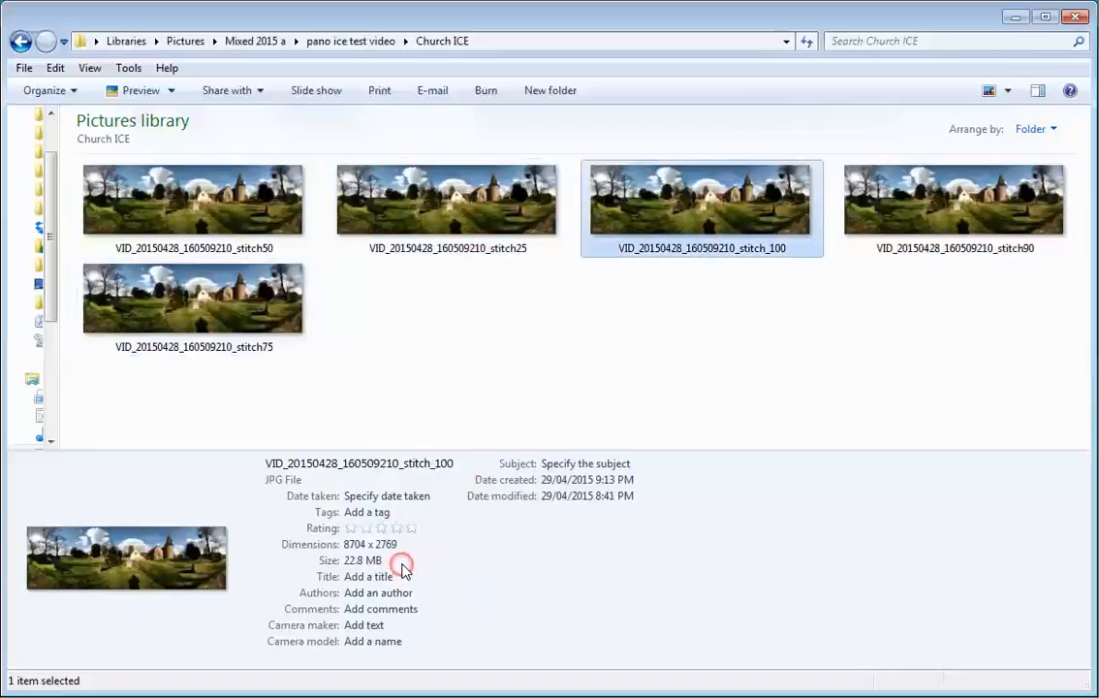
{"action": "left_click", "coordinate": [447, 199]}
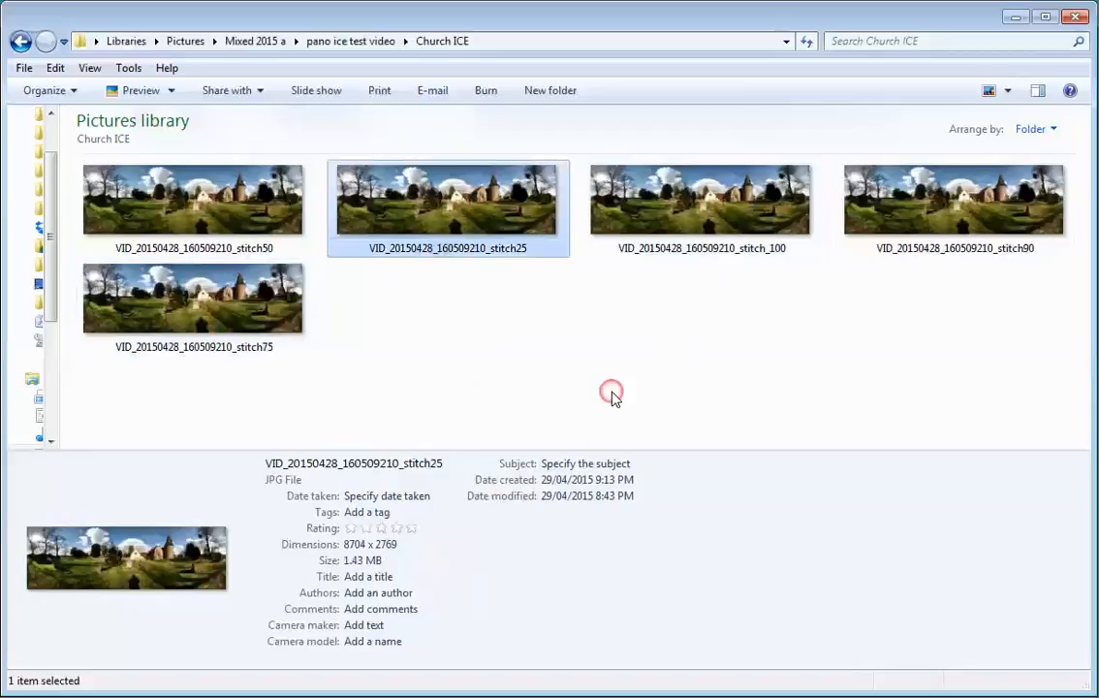
{"action": "left_click", "coordinate": [701, 200]}
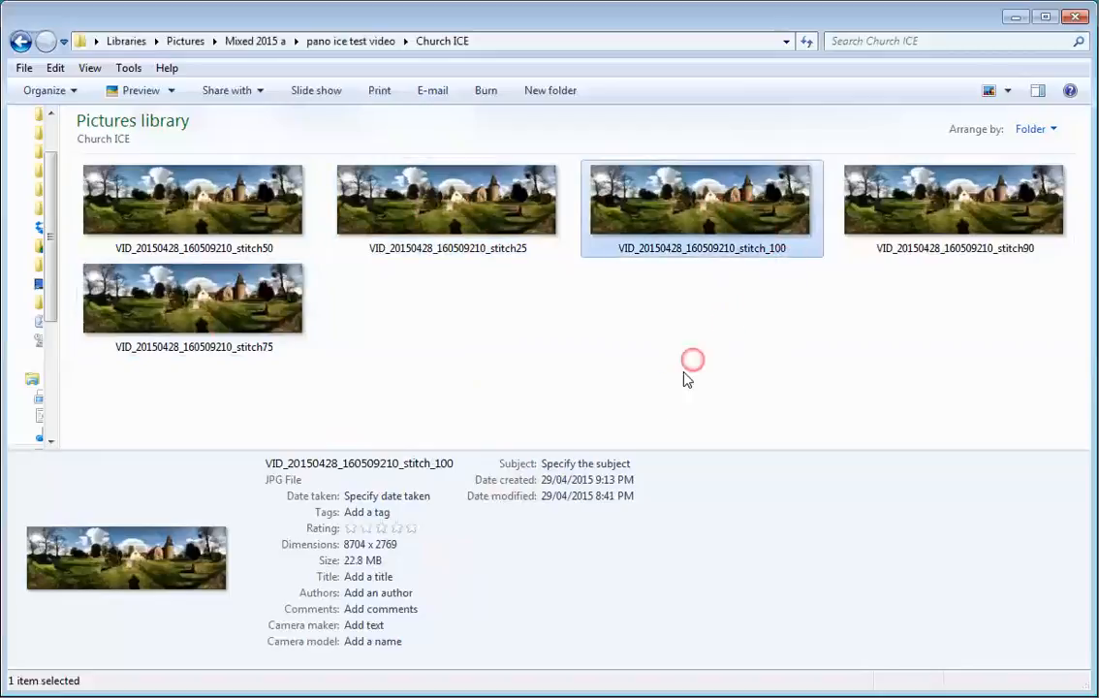
{"action": "mouse_move", "coordinate": [407, 567]}
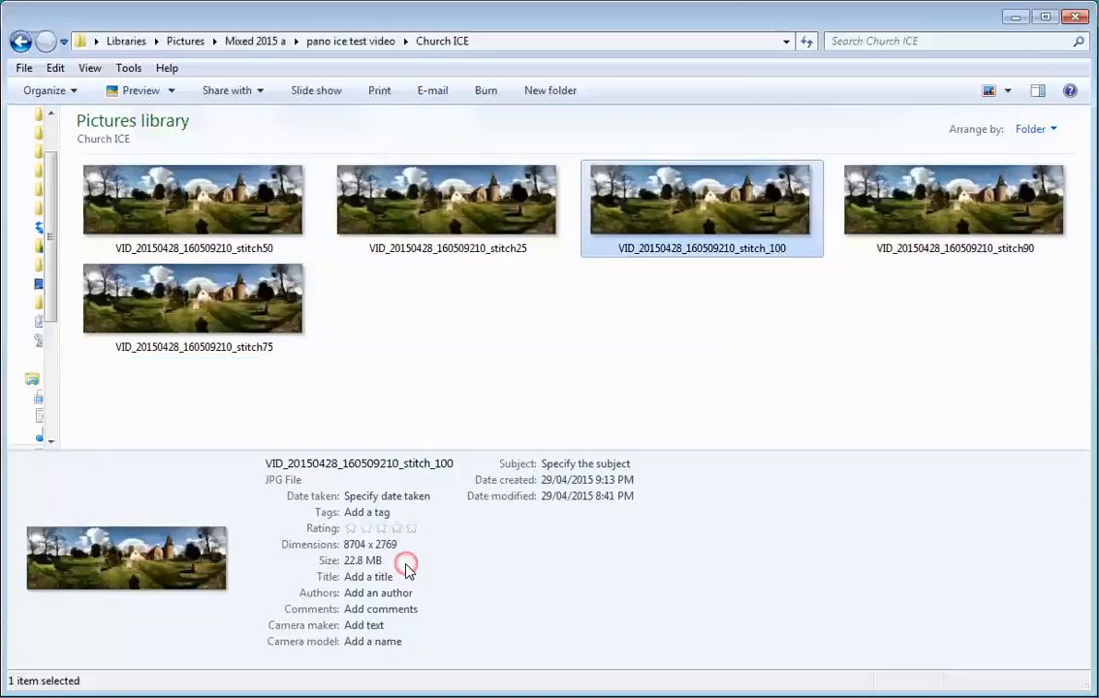
{"action": "mouse_move", "coordinate": [936, 203]}
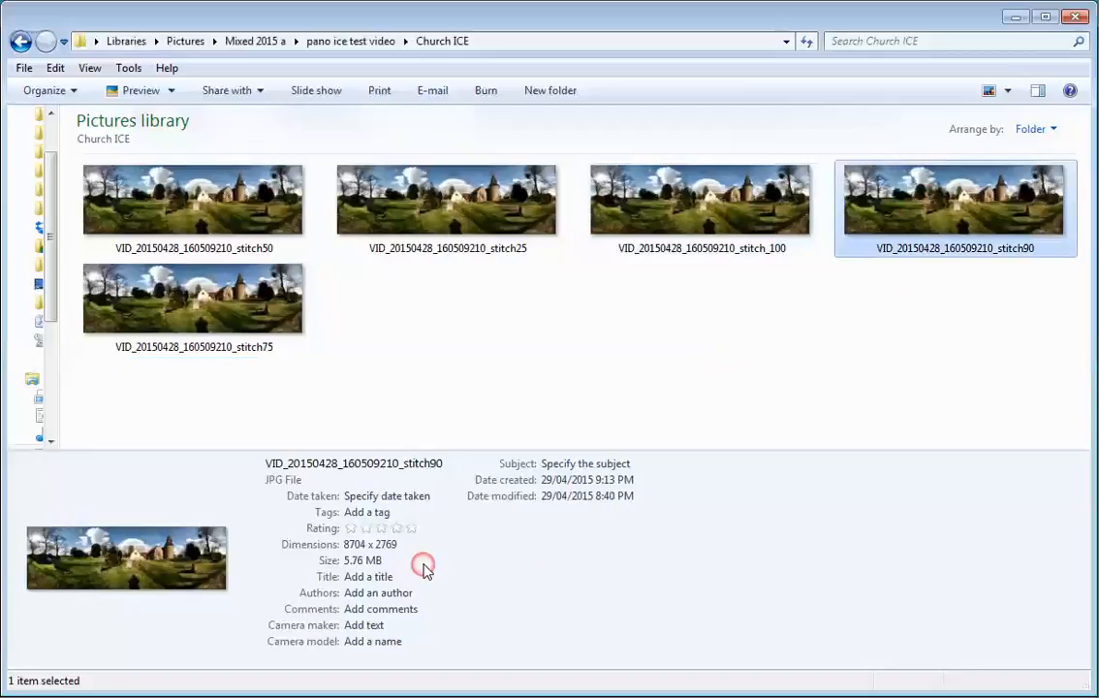
{"action": "mouse_move", "coordinate": [666, 409]}
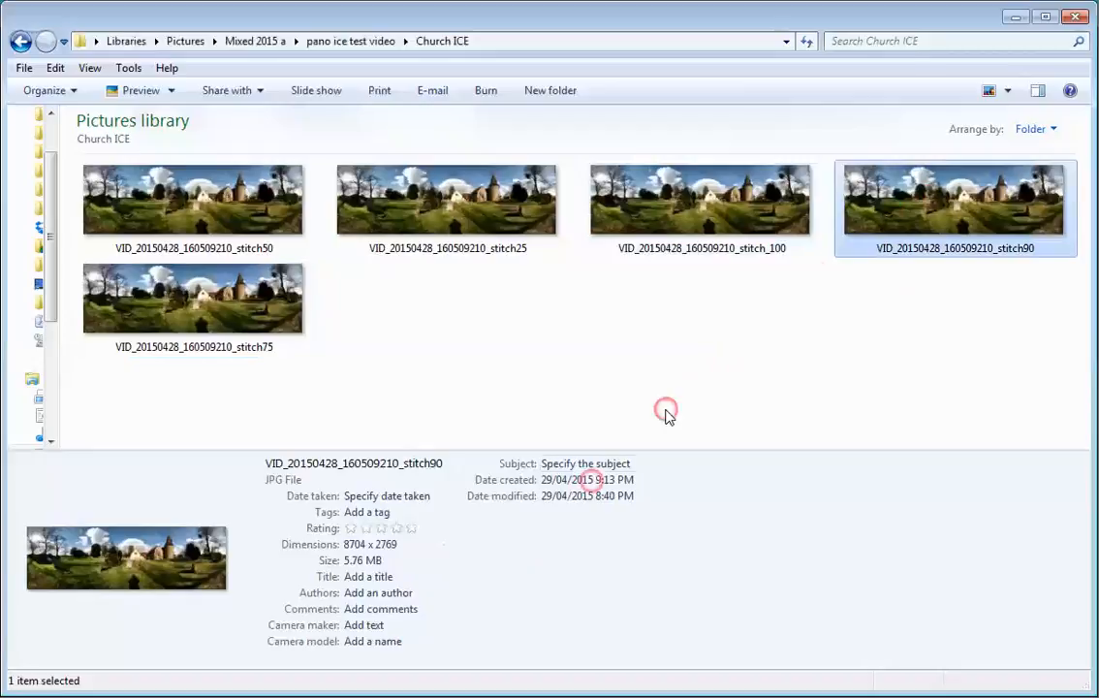